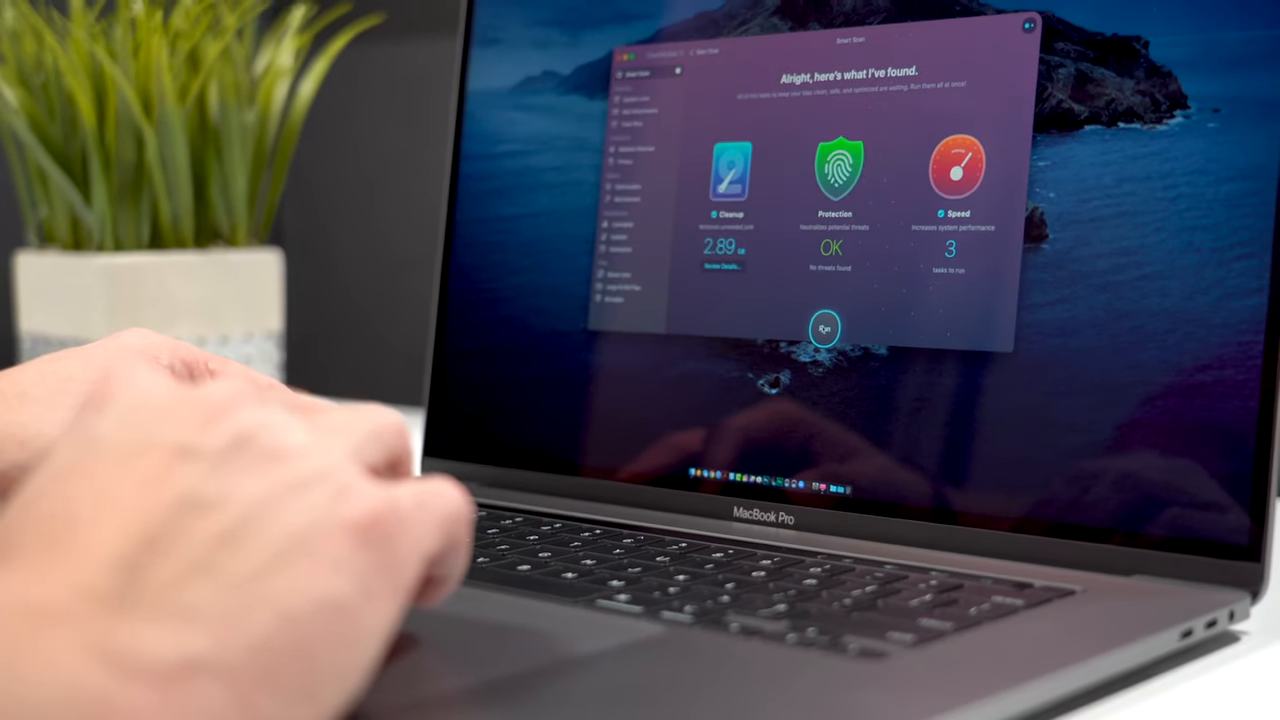
- Run the Smart Scan cleanup, clearing system junk, maintenance scripts and the DNS cache
left_click(824, 328)
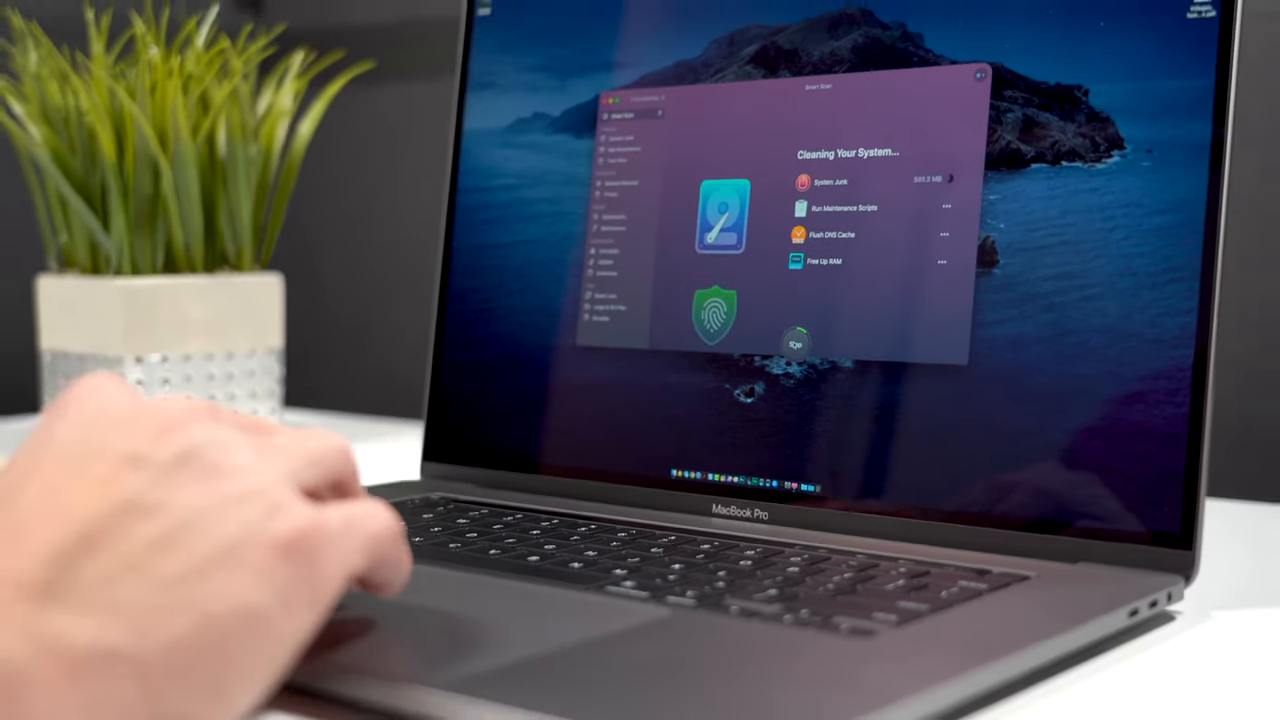